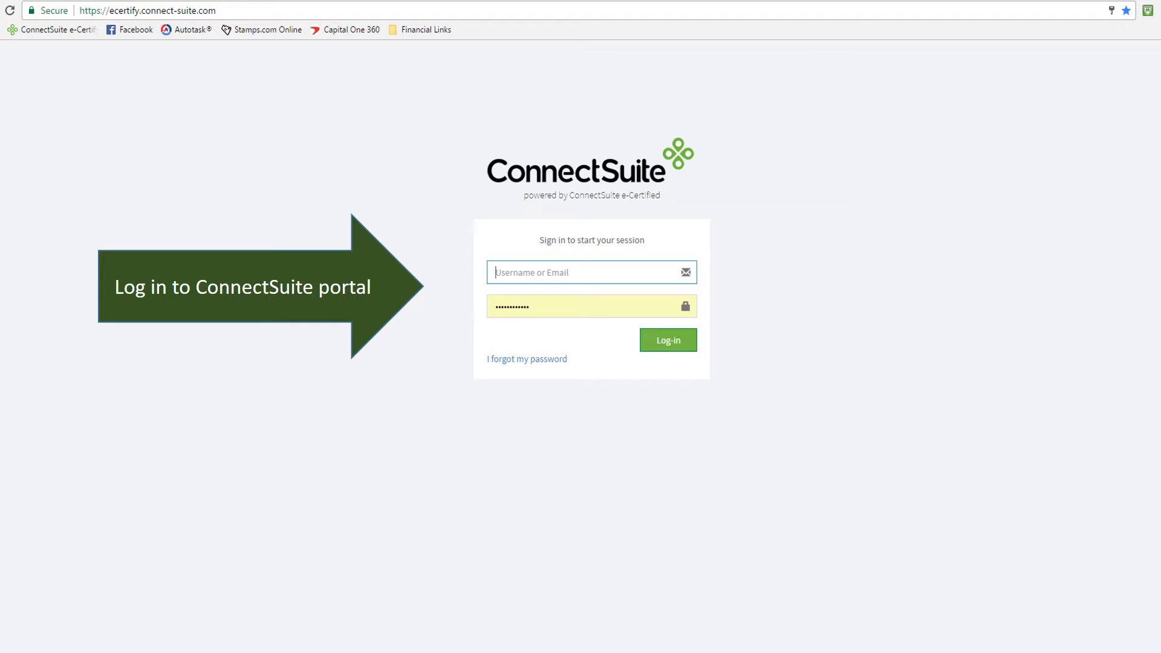
# Step: Log in to the ConnectSuite portal with the entered credentials
pyautogui.click(666, 340)
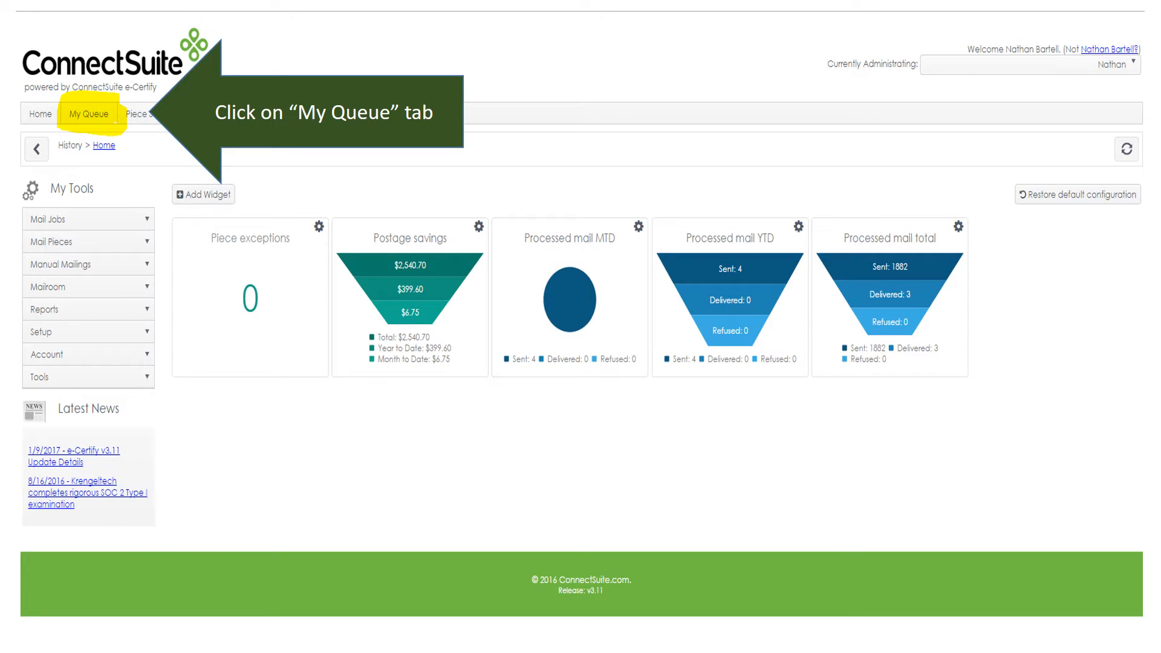
# Step: Start a new certified mail item from My Queue via Create an Electronic Receipt
pyautogui.click(88, 113)
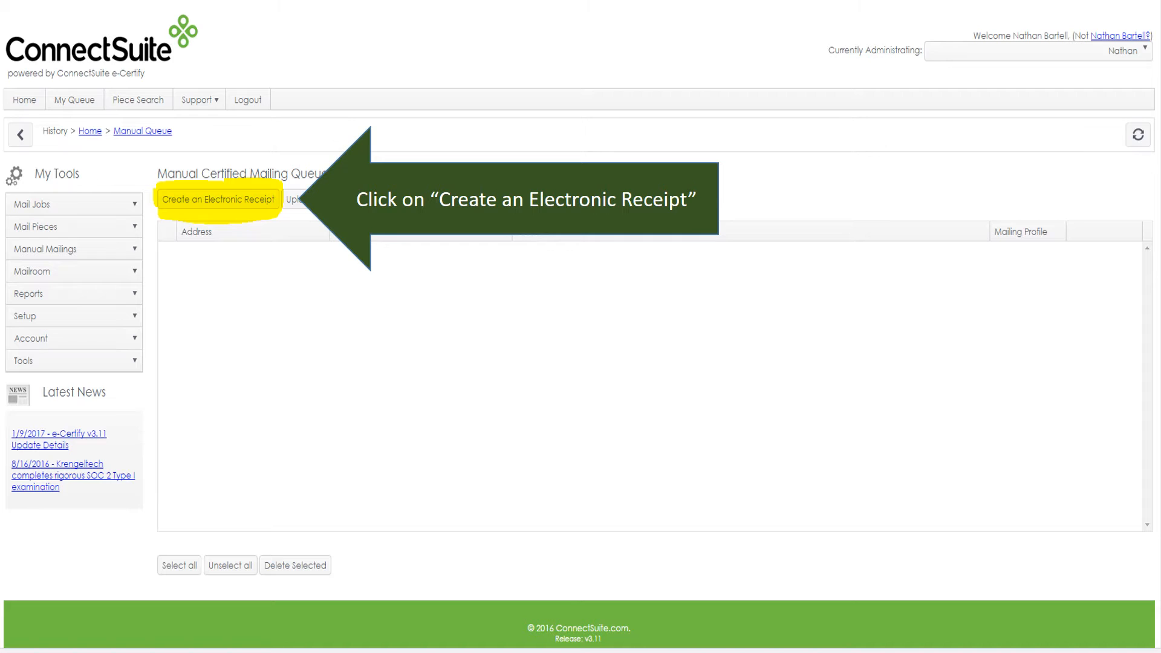
pyautogui.click(218, 199)
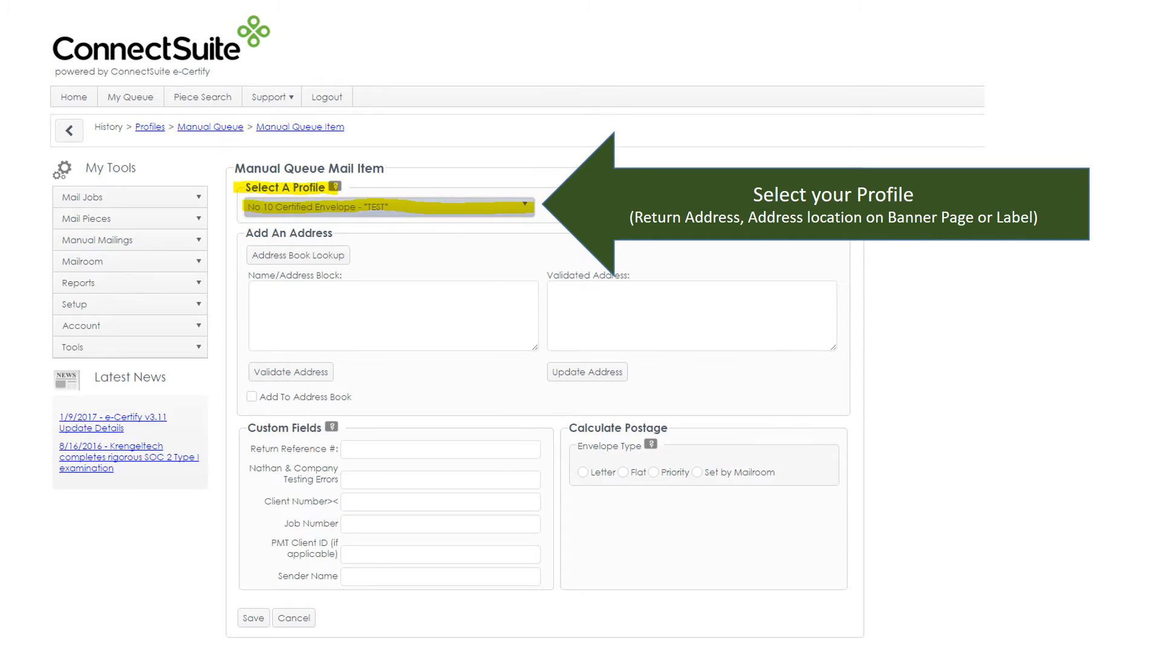
pyautogui.write('Doug Morrow')
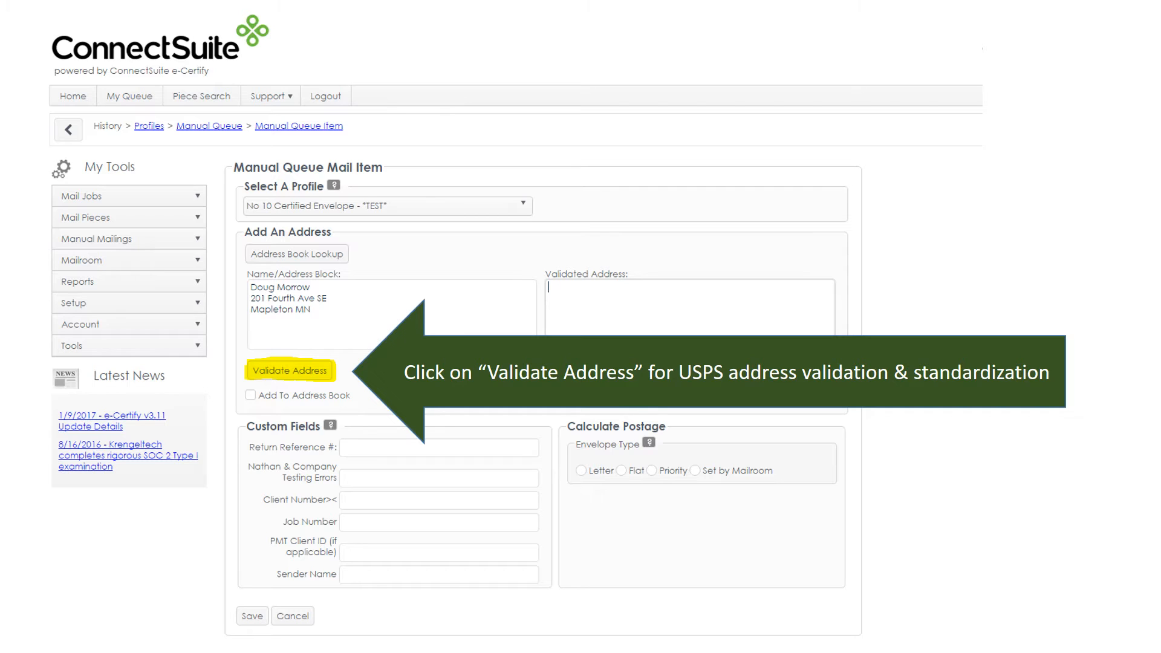
pyautogui.click(290, 370)
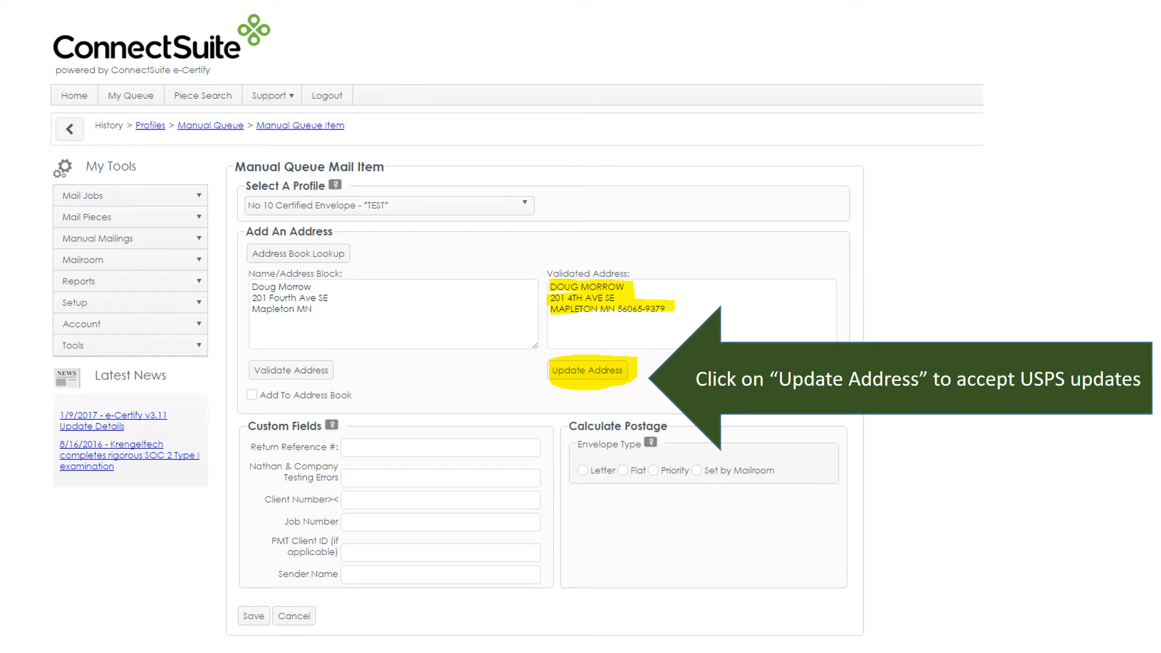
pyautogui.click(584, 370)
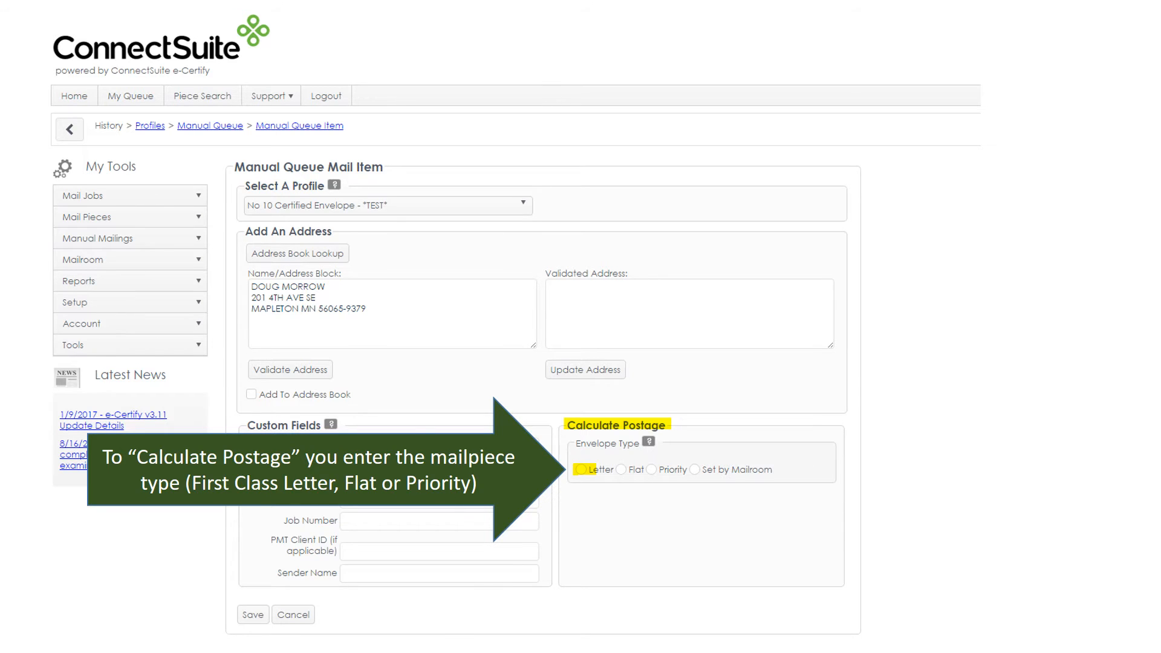
pyautogui.click(584, 469)
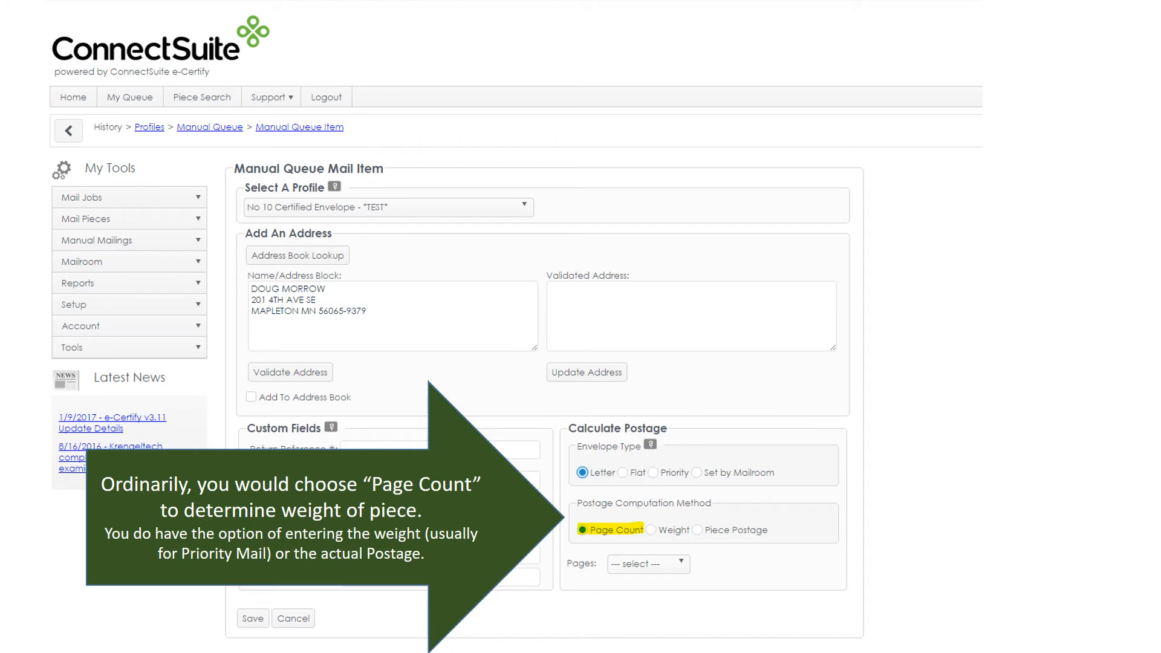
pyautogui.click(646, 564)
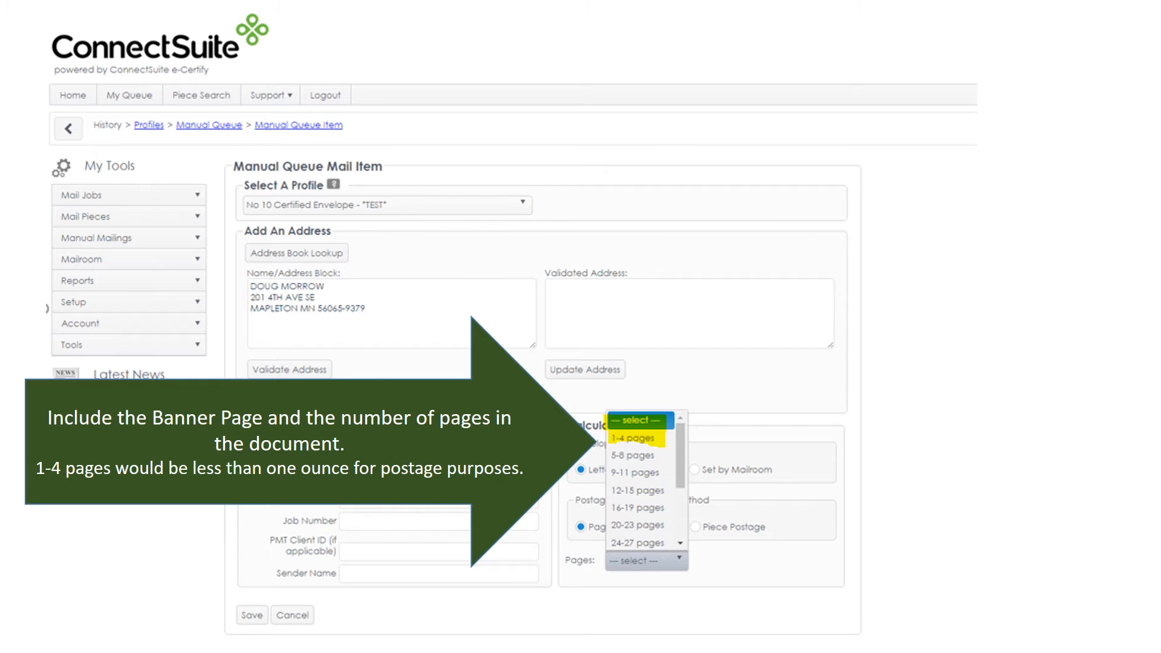
pyautogui.click(641, 438)
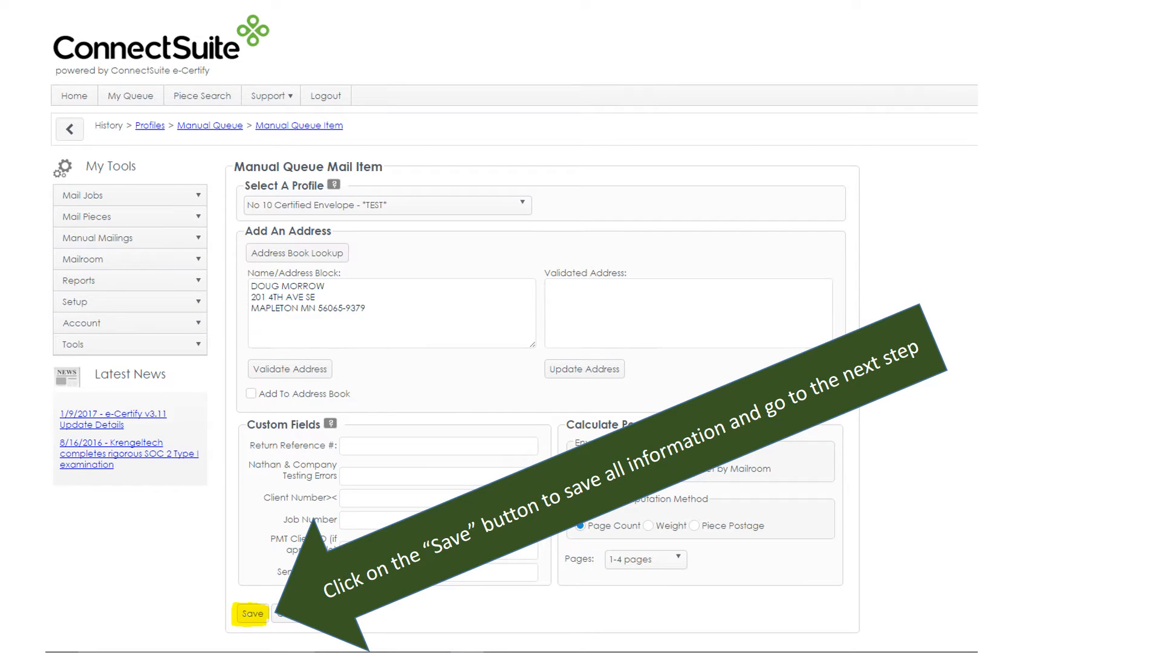
pyautogui.click(251, 614)
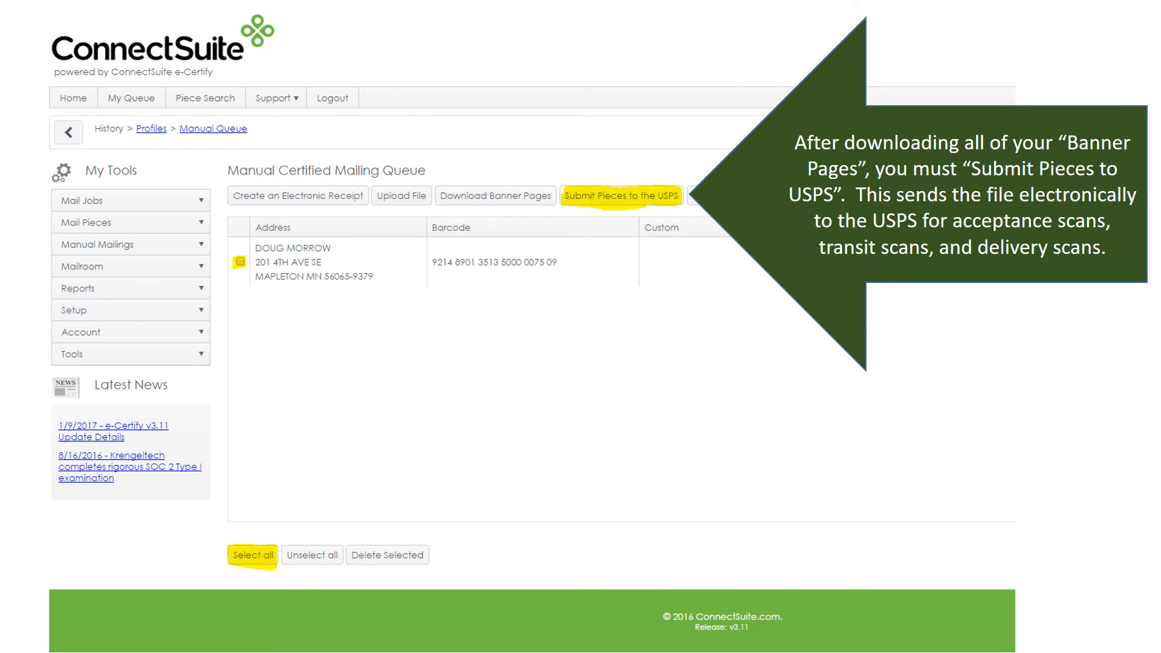
pyautogui.click(619, 195)
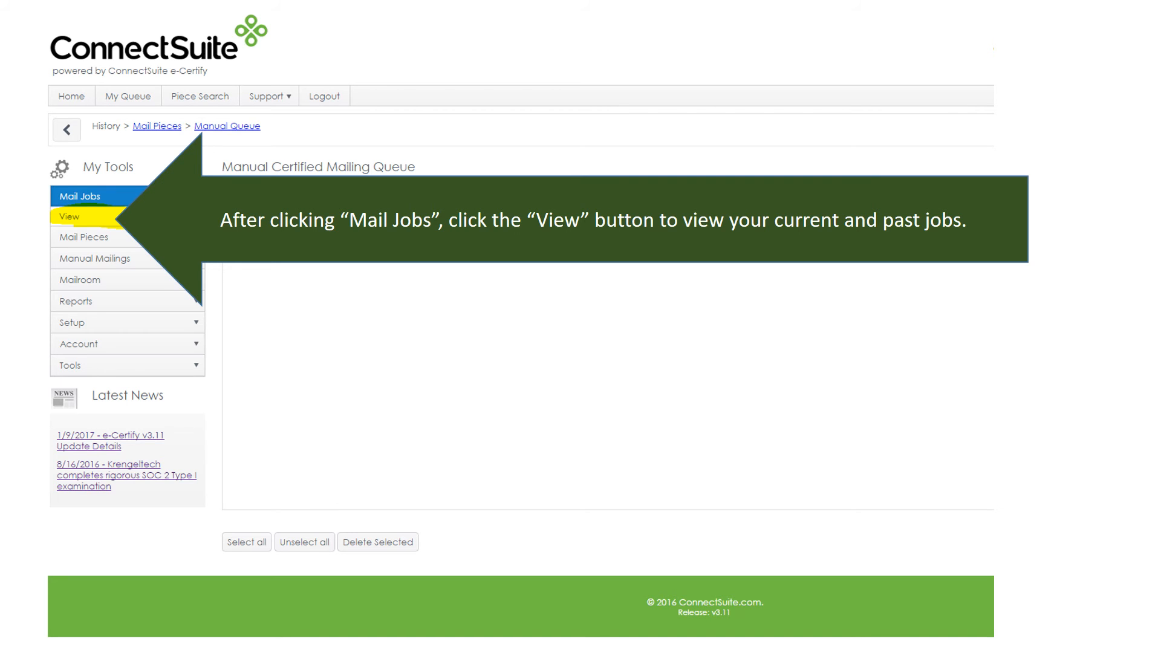
# Step: View Mailing Jobs and show the newest job's report menu (PS3877 Firmbook, PS5630)
pyautogui.click(68, 216)
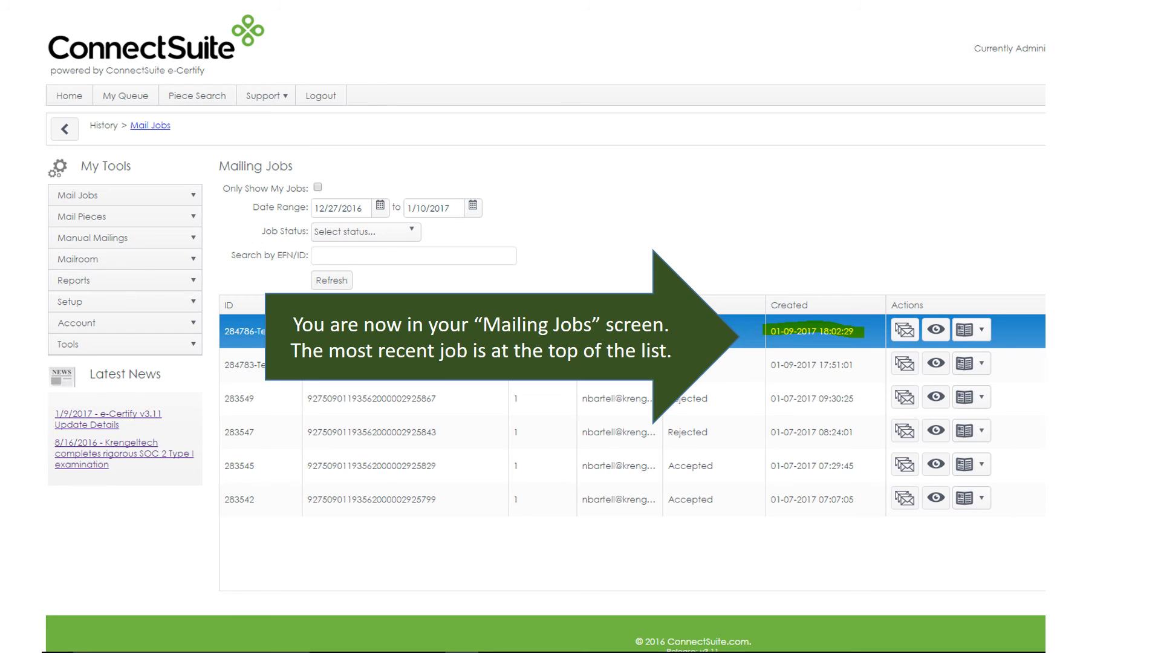
pyautogui.click(987, 329)
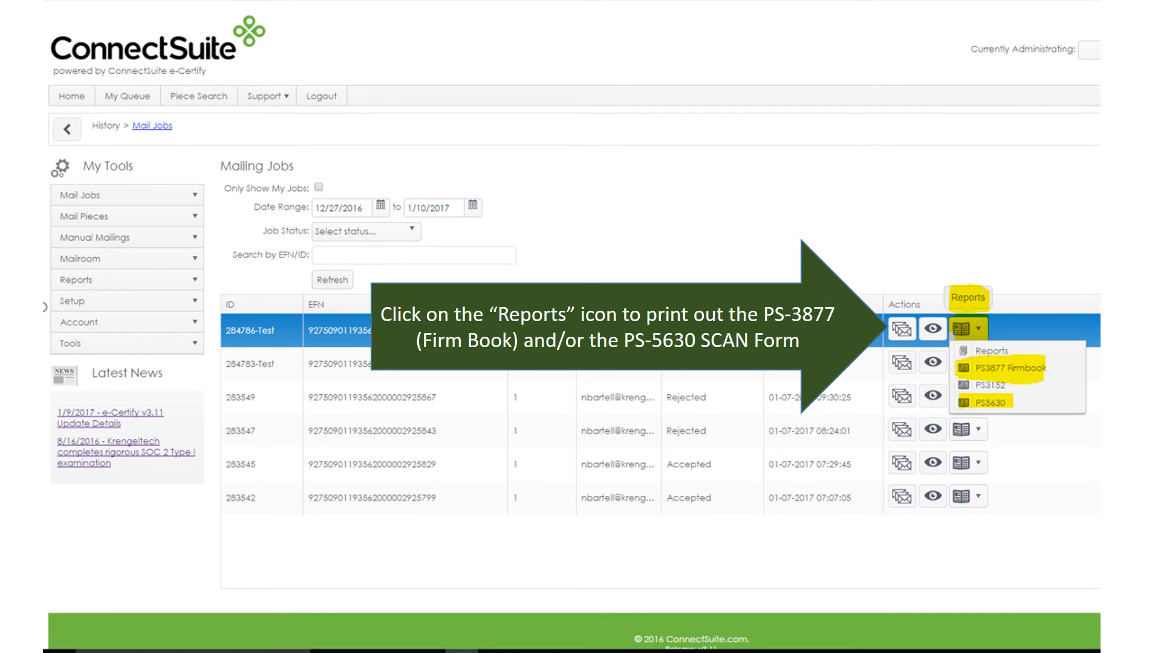